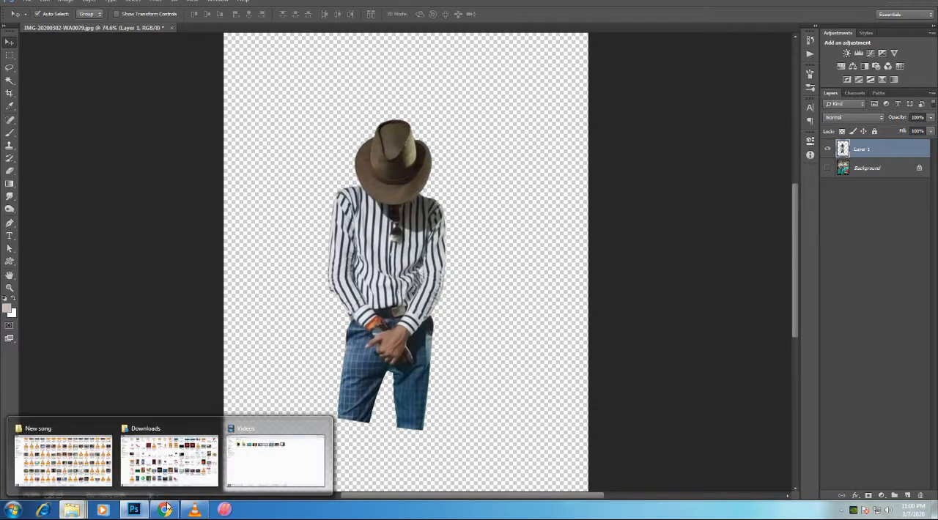
# - View the original striped-shirt photo in Google Photos in Chrome, then return to Photoshop
pyautogui.click(164, 509)
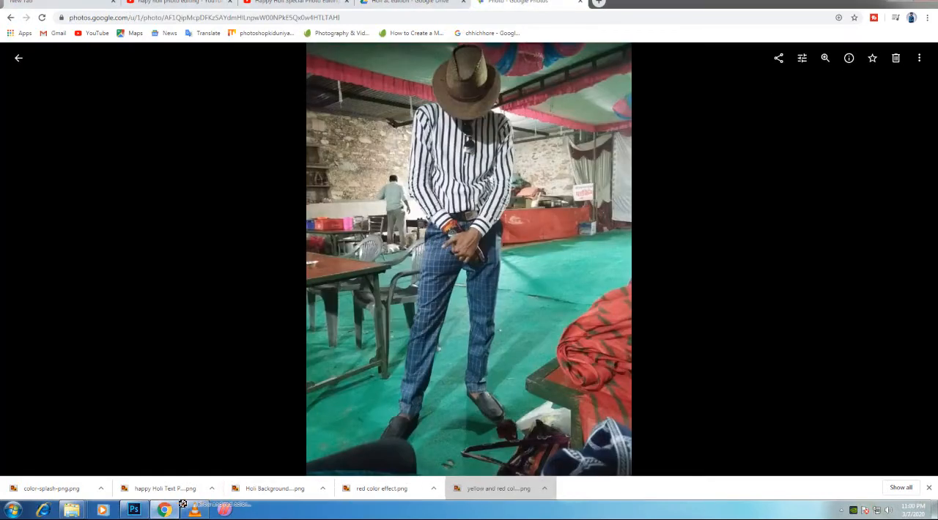
pyautogui.click(135, 509)
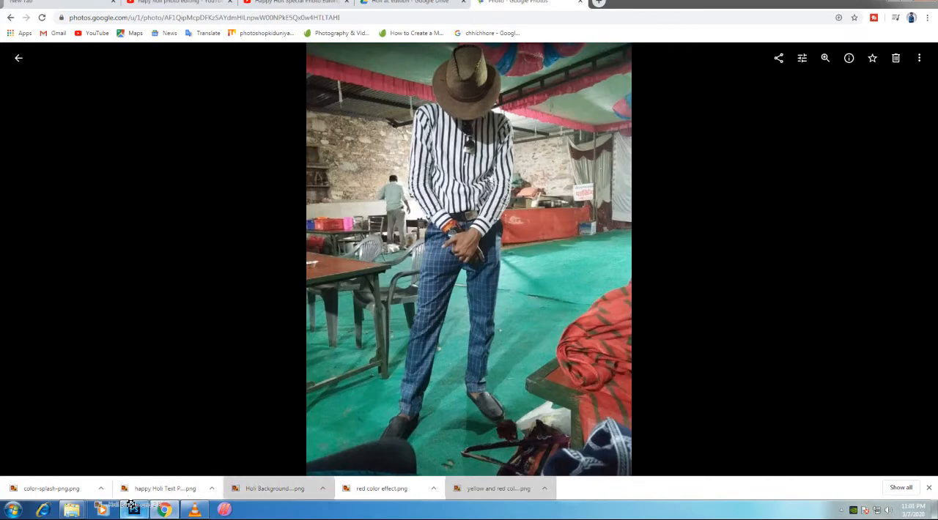
pyautogui.click(133, 509)
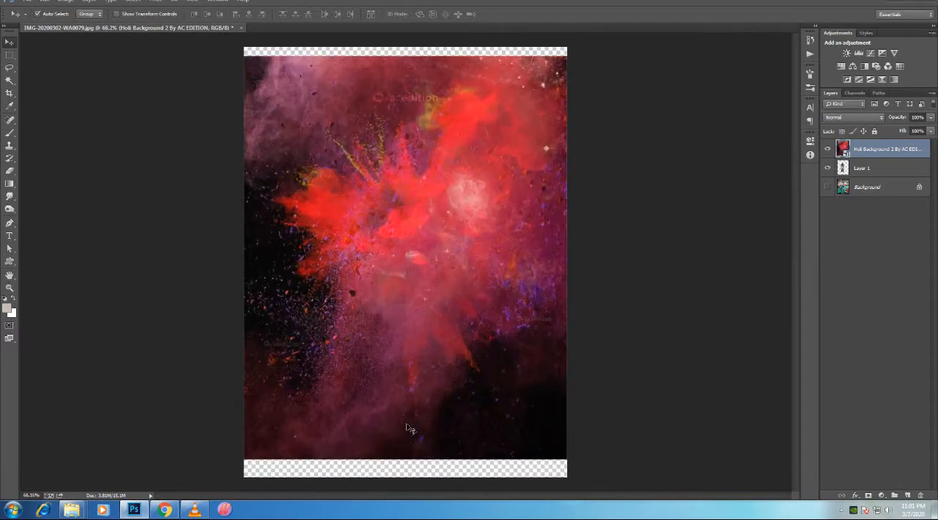
# - Scale the red Holi smoke background to fill the canvas and put it below Layer 1
pyautogui.press('ctrl+t')
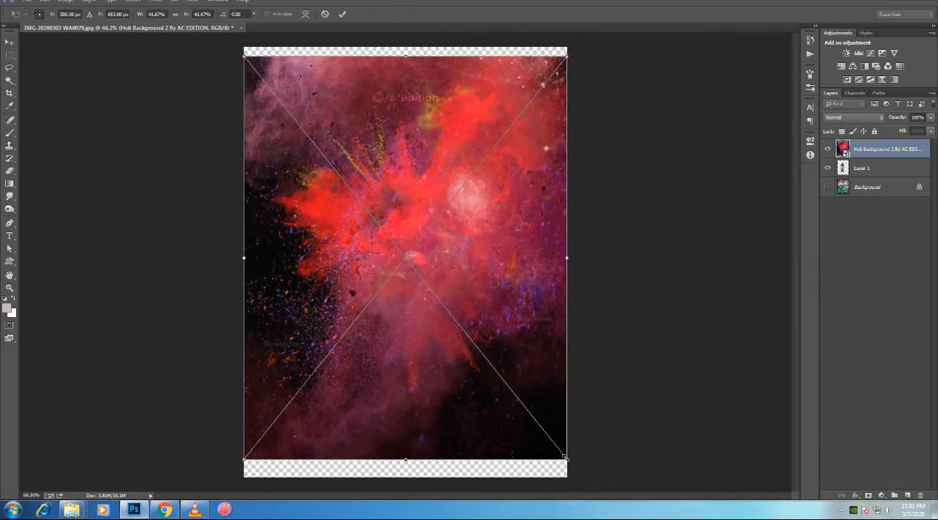
pyautogui.moveTo(566, 469); pyautogui.dragTo(582, 481)
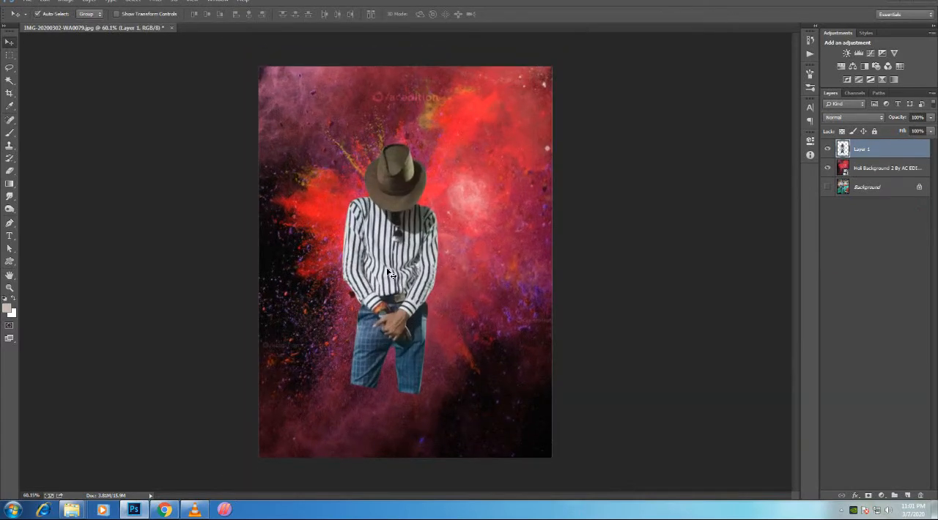
pyautogui.rightClick(887, 168)
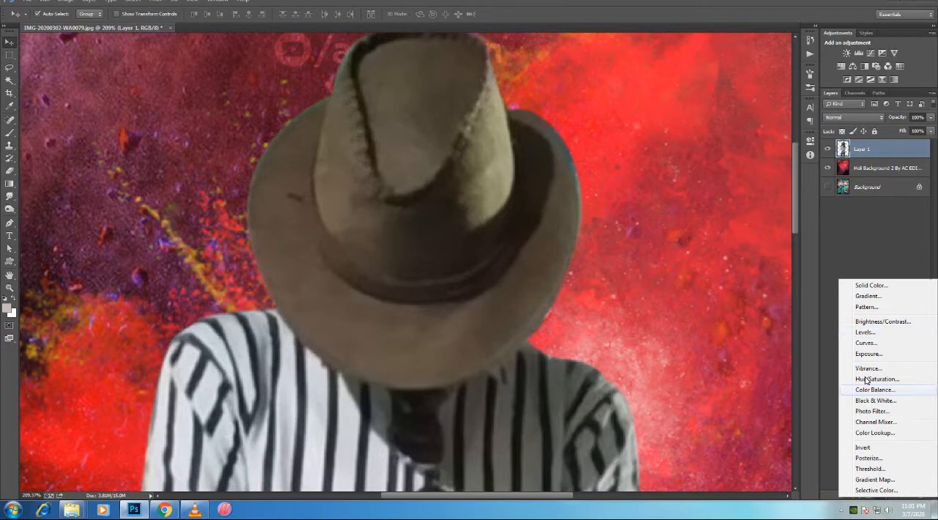
# - Add a Hue/Saturation adjustment clipped to Layer 1 and shift the Yellows hue to recolour the hat
pyautogui.click(876, 379)
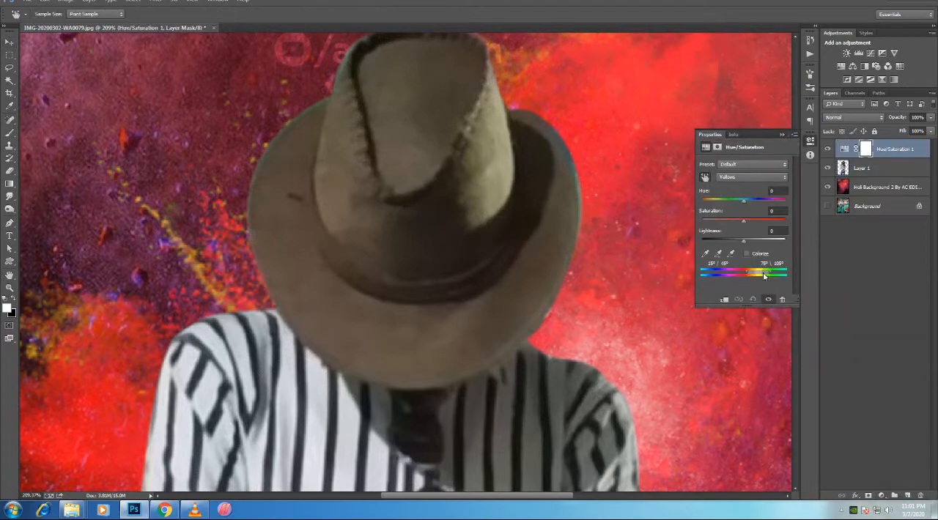
pyautogui.moveTo(551, 213)
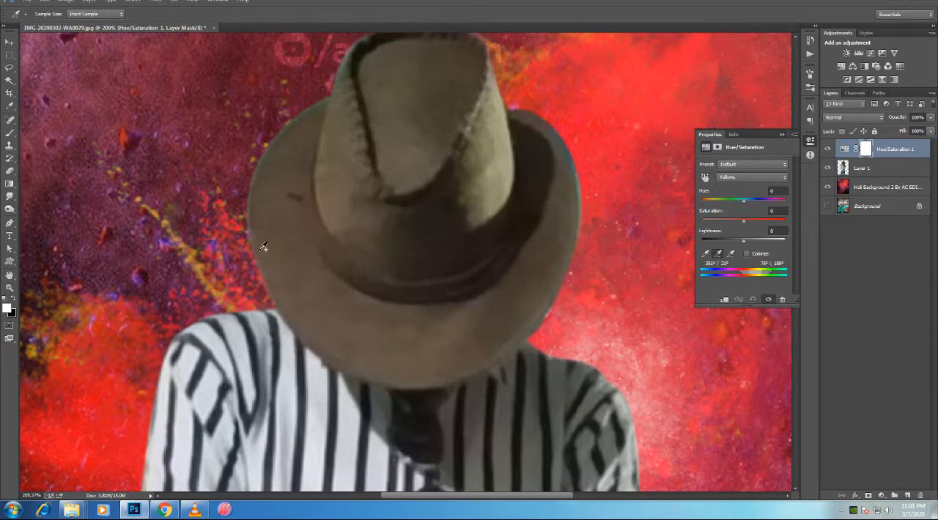
pyautogui.moveTo(500, 135)
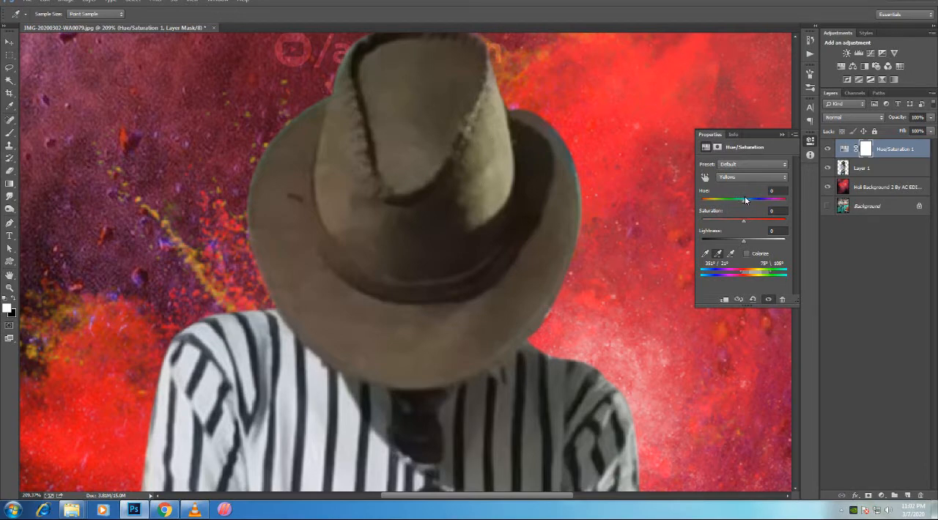
pyautogui.moveTo(744, 199); pyautogui.dragTo(756, 199)
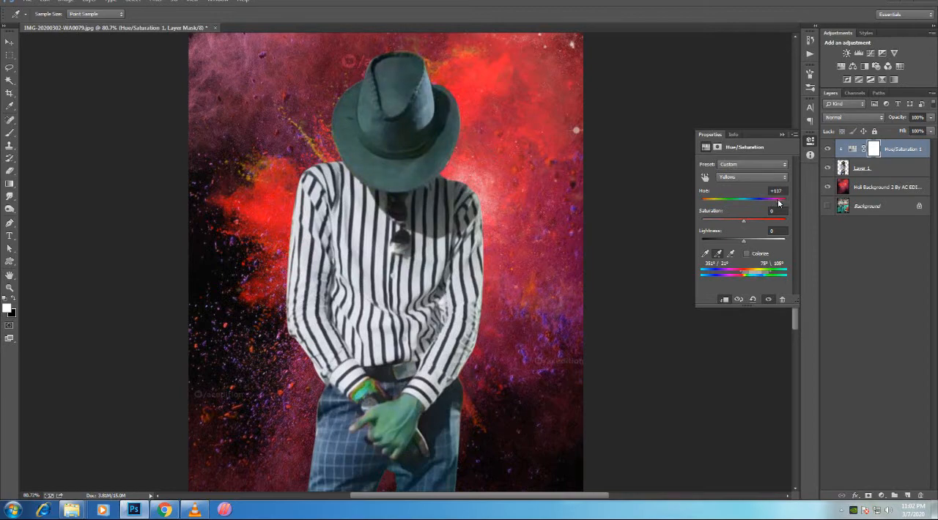
pyautogui.moveTo(773, 199); pyautogui.dragTo(718, 199)
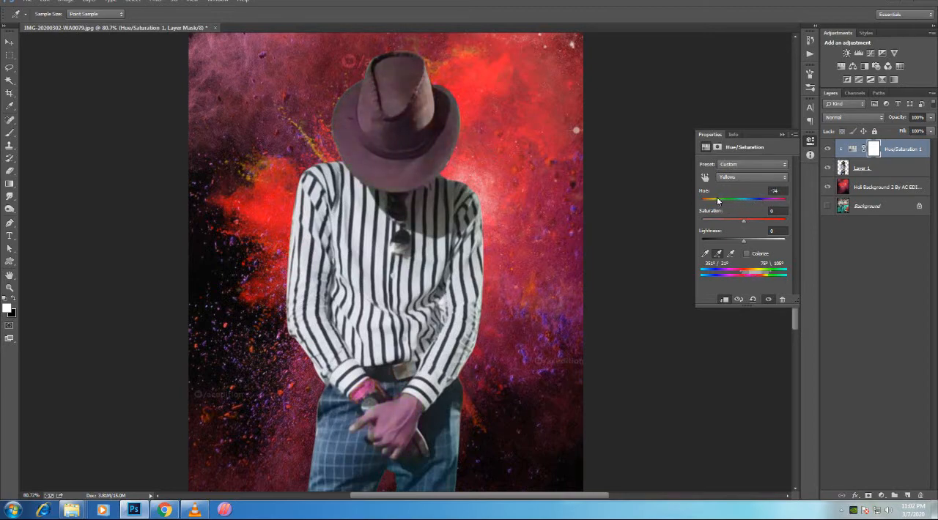
pyautogui.moveTo(740, 199); pyautogui.dragTo(702, 199)
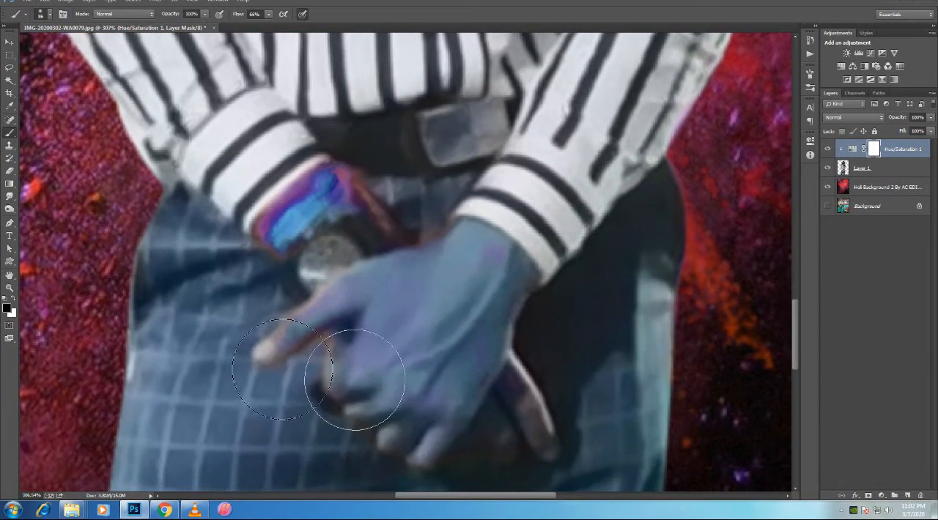
# - Paint black on the Hue/Saturation mask over the man's hands
pyautogui.moveTo(355, 377); pyautogui.dragTo(513, 436)
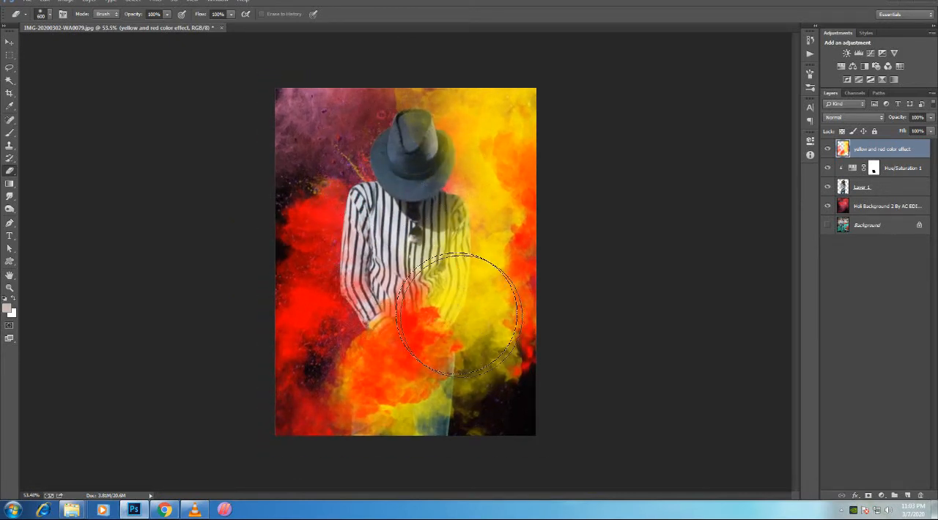
# - Erase the yellow-and-red smoke layer from over the man's hands and body
pyautogui.scroll(-3)
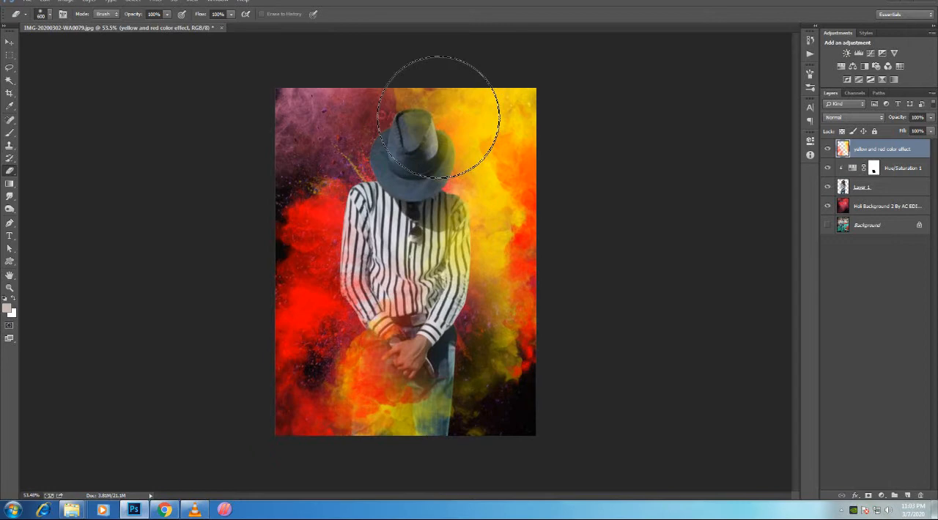
pyautogui.moveTo(439, 120)
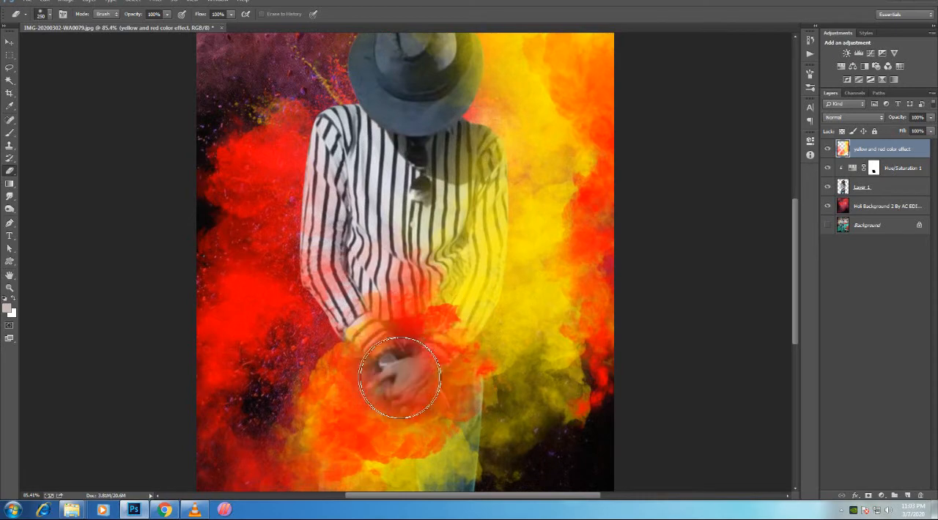
pyautogui.moveTo(399, 378); pyautogui.dragTo(429, 443)
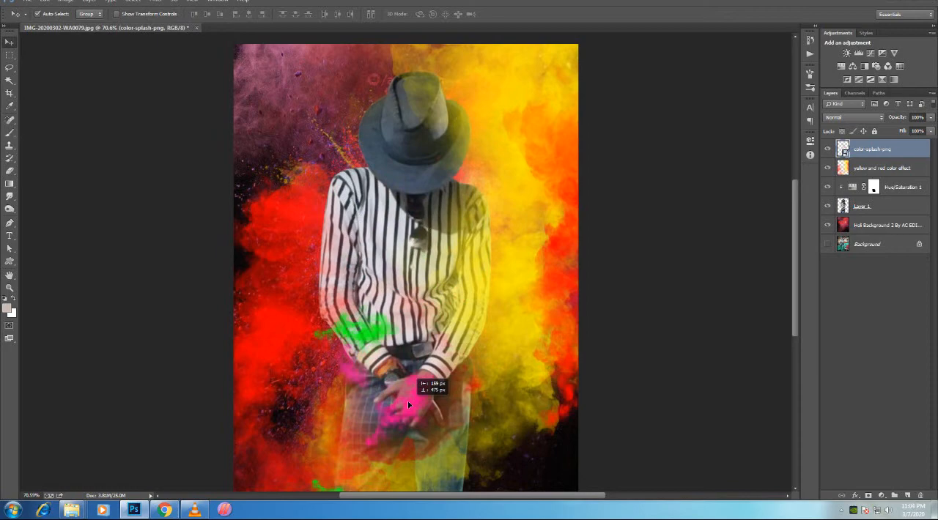
pyautogui.moveTo(181, 242)
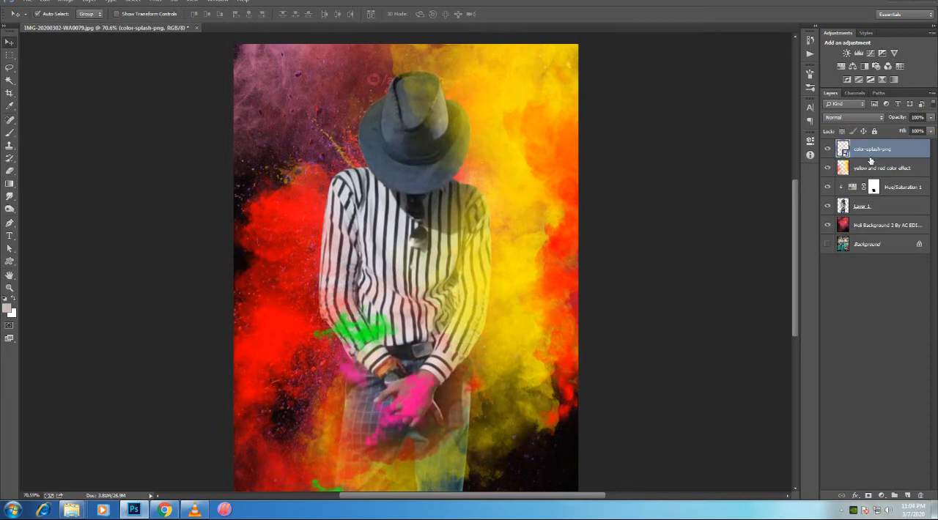
# - Position the color-splash-png layer over the hands and select it in the Layers panel
pyautogui.click(882, 168)
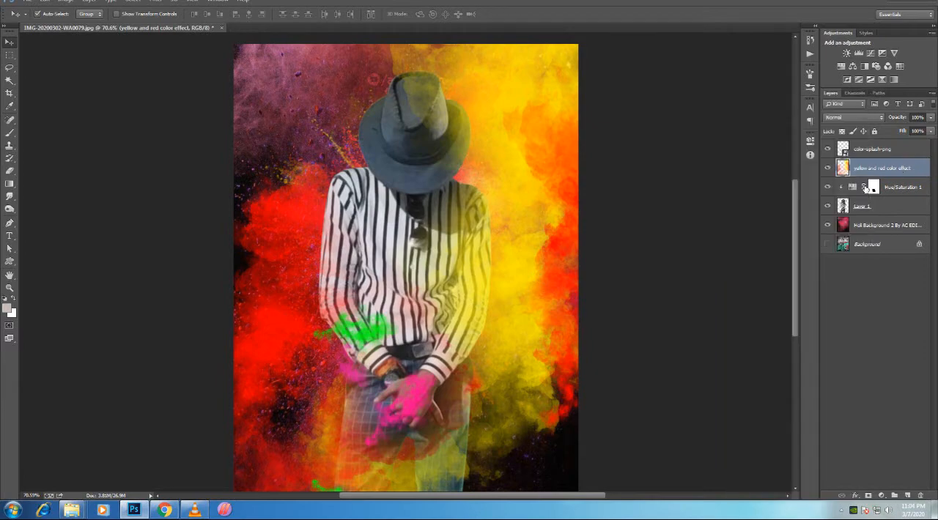
pyautogui.rightClick(872, 148)
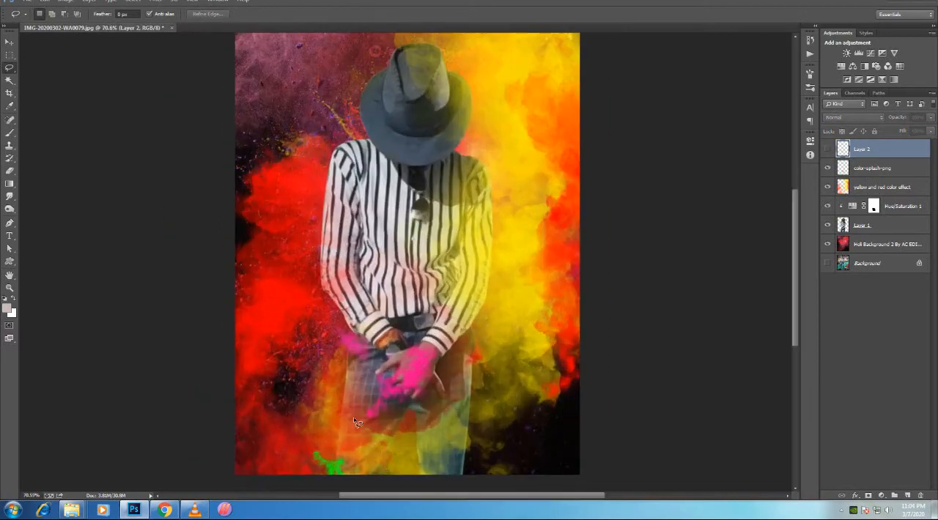
# - Copy the lassoed green splash to its own layer and set color-splash-png to Lighten
pyautogui.moveTo(356, 422); pyautogui.dragTo(414, 484)
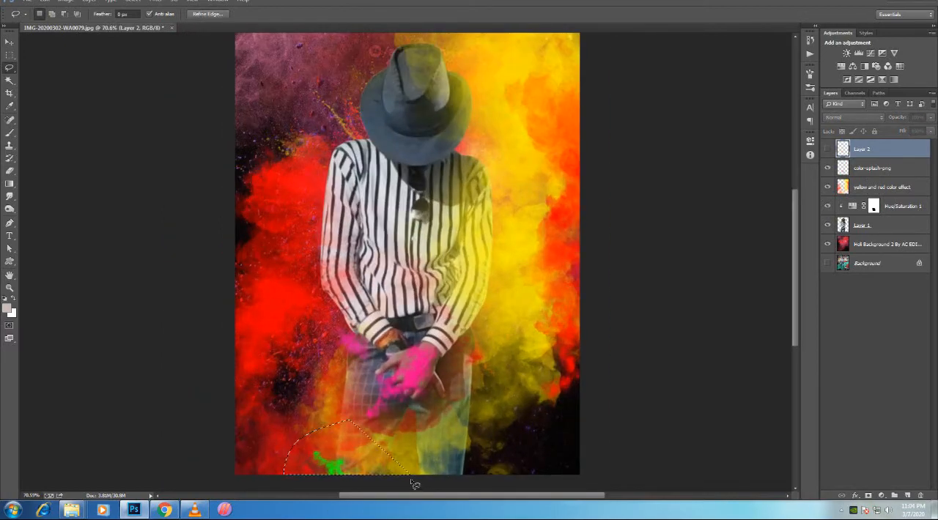
pyautogui.click(872, 168)
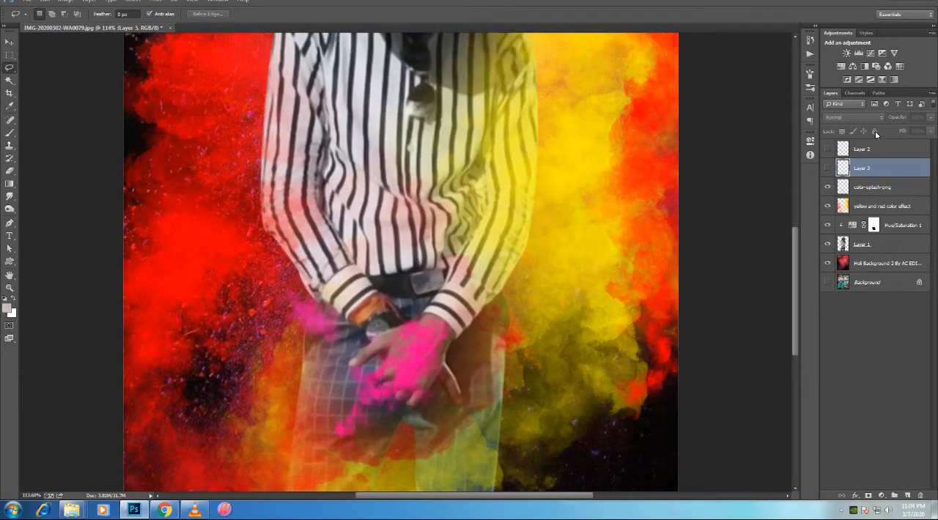
pyautogui.click(852, 117)
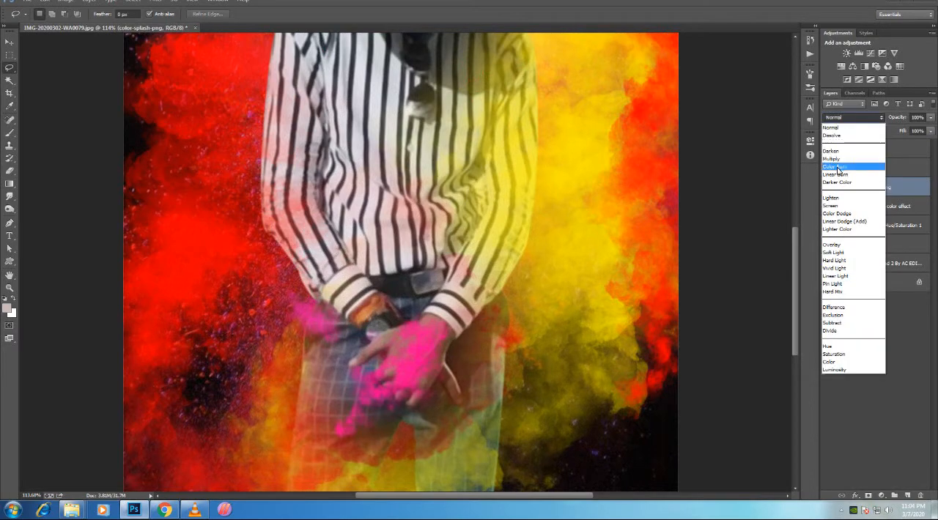
pyautogui.click(830, 198)
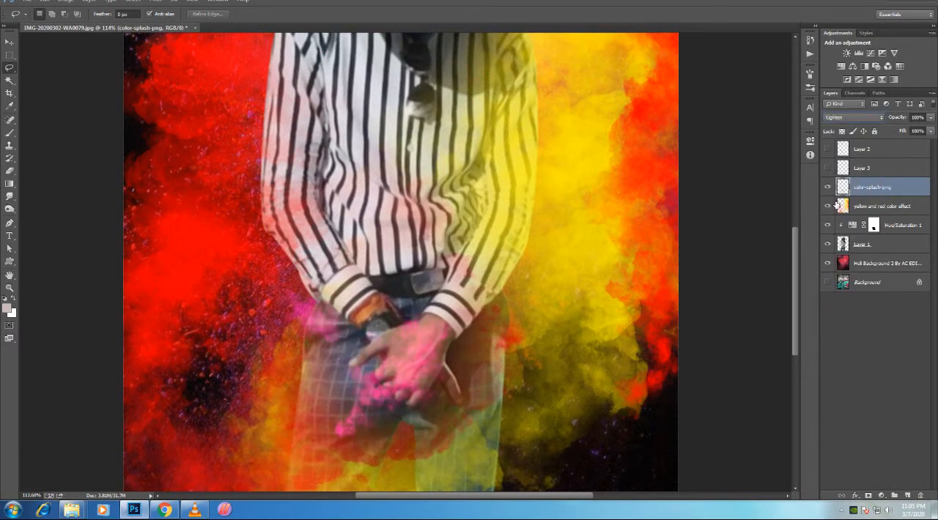
pyautogui.click(853, 117)
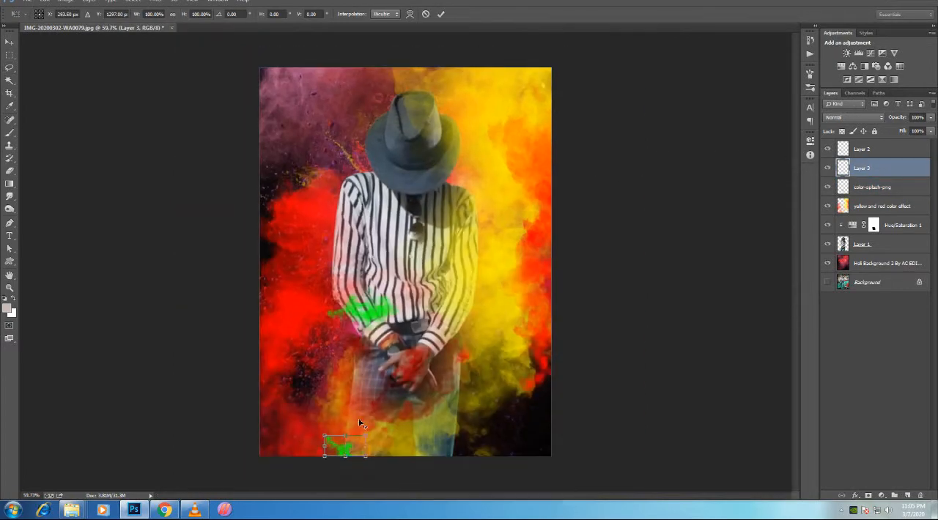
# - Move the green splashes on Layers 3 and 2 up onto the hat and chest
pyautogui.moveTo(344, 447); pyautogui.dragTo(388, 264)
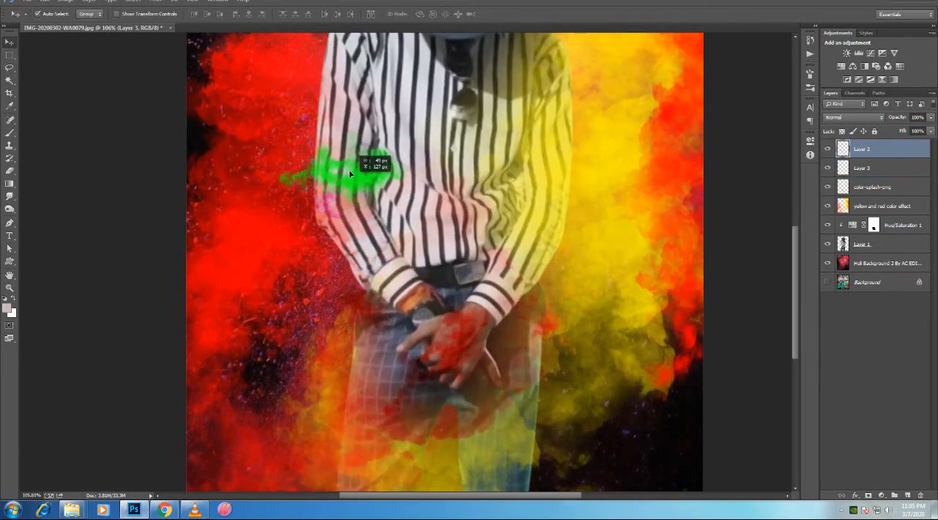
pyautogui.moveTo(351, 173); pyautogui.dragTo(462, 176)
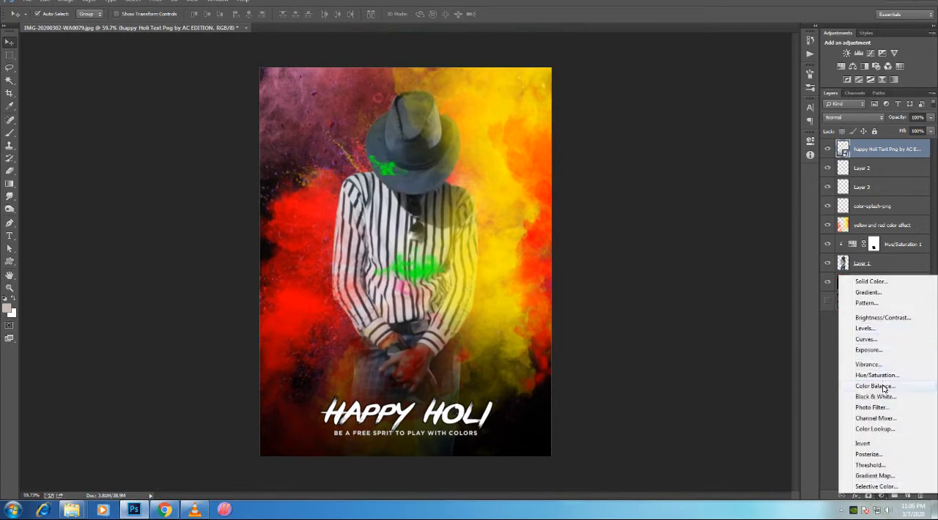
# - Add a Color Balance adjustment with Midtones Magenta/Green at -10
pyautogui.click(875, 386)
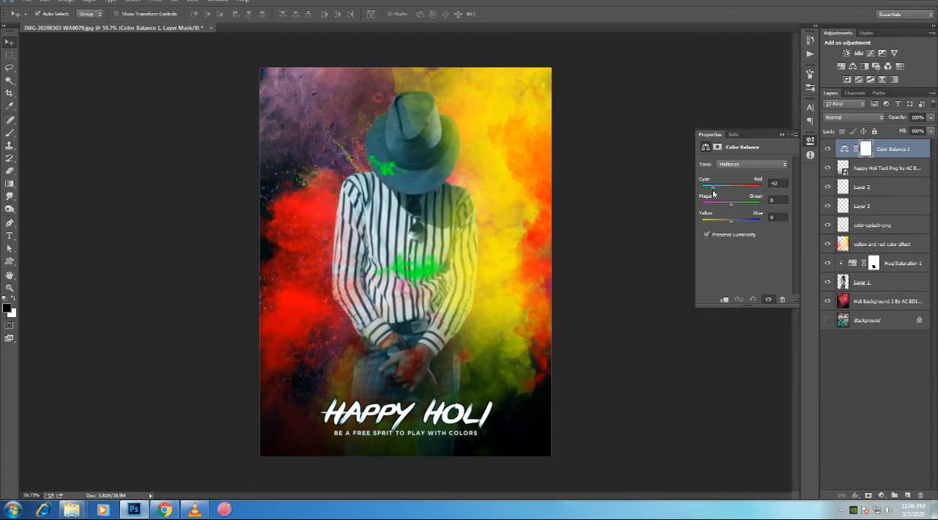
pyautogui.moveTo(737, 189); pyautogui.dragTo(704, 189)
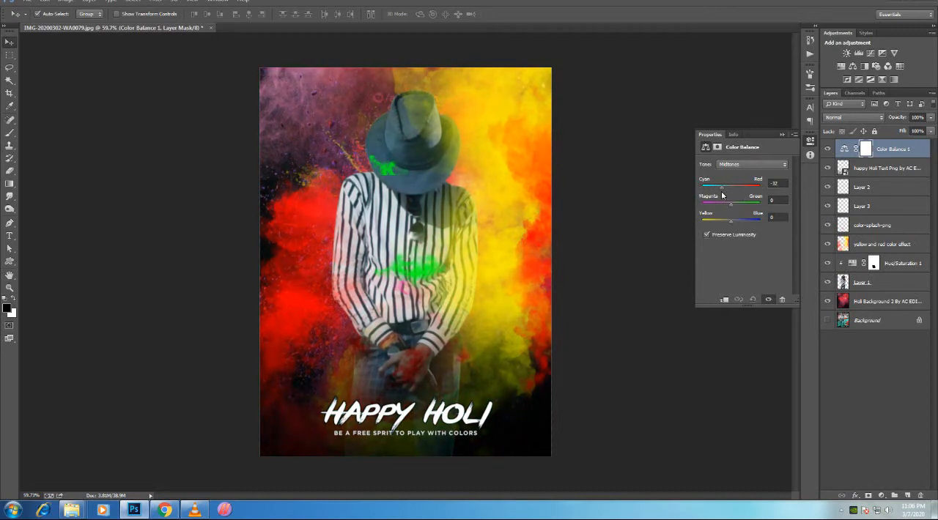
pyautogui.moveTo(730, 200); pyautogui.dragTo(733, 200)
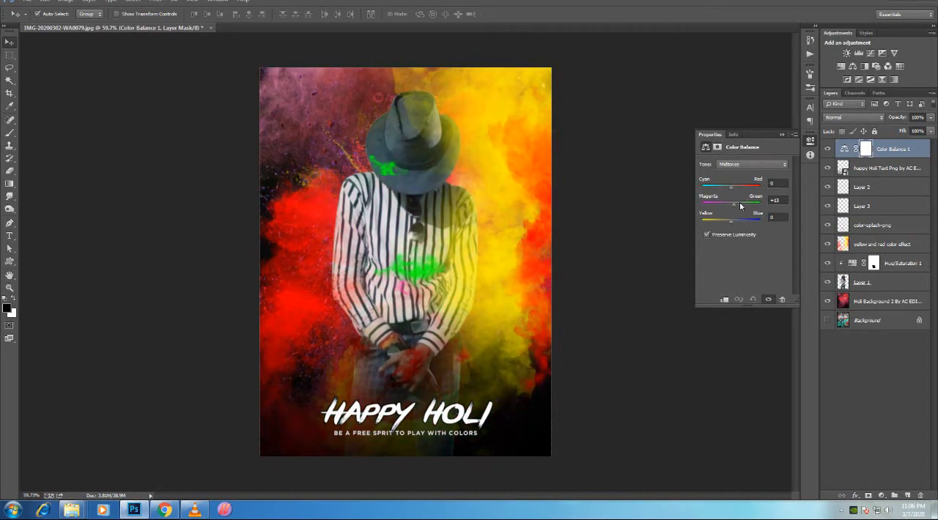
pyautogui.moveTo(735, 201); pyautogui.dragTo(716, 202)
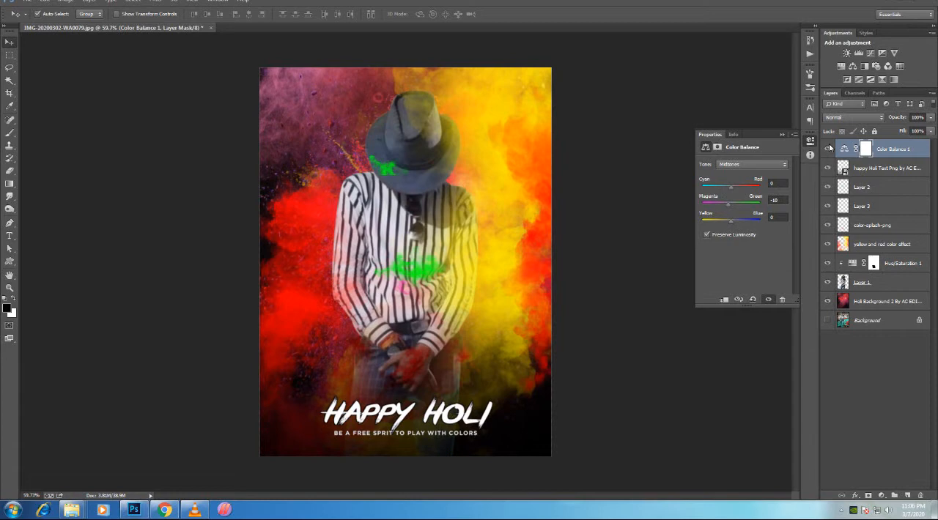
pyautogui.moveTo(749, 173)
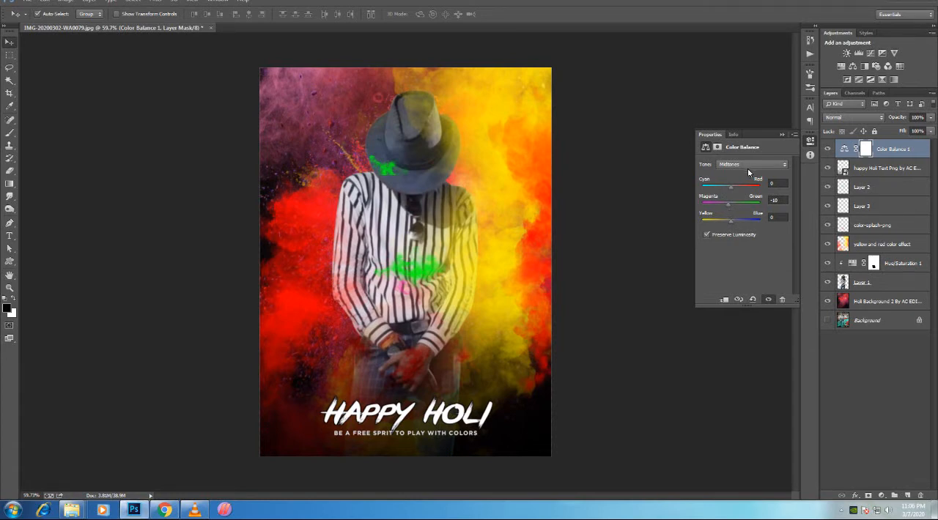
pyautogui.moveTo(738, 165)
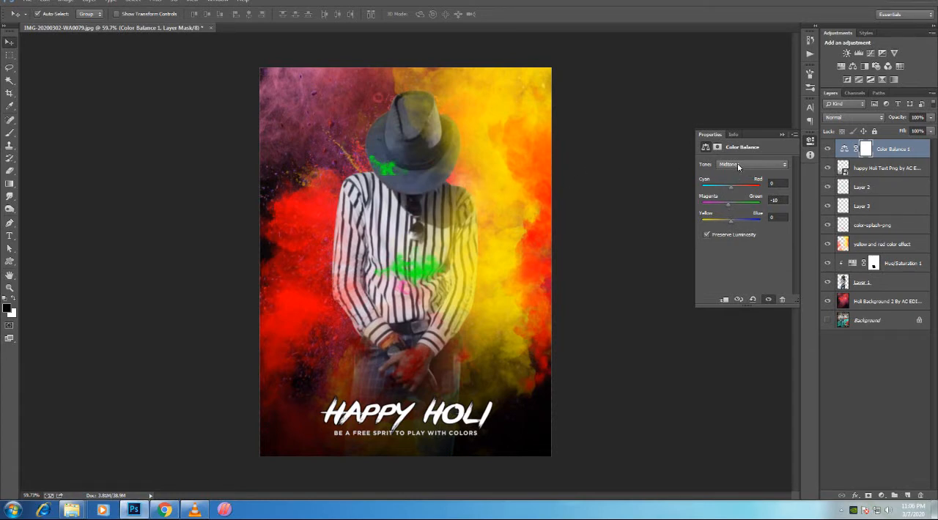
# - Set the Shadows to Cyan -20, Green +13 and Blue +13
pyautogui.click(750, 164)
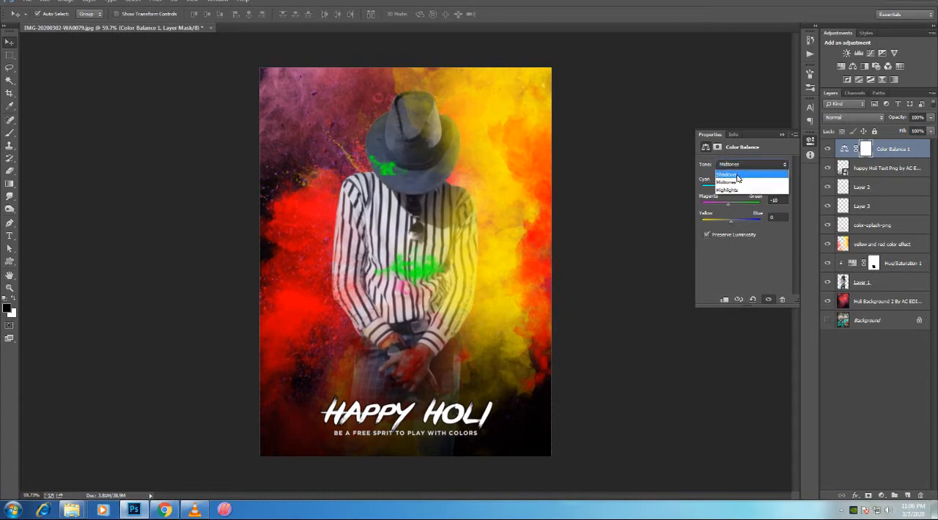
pyautogui.click(726, 174)
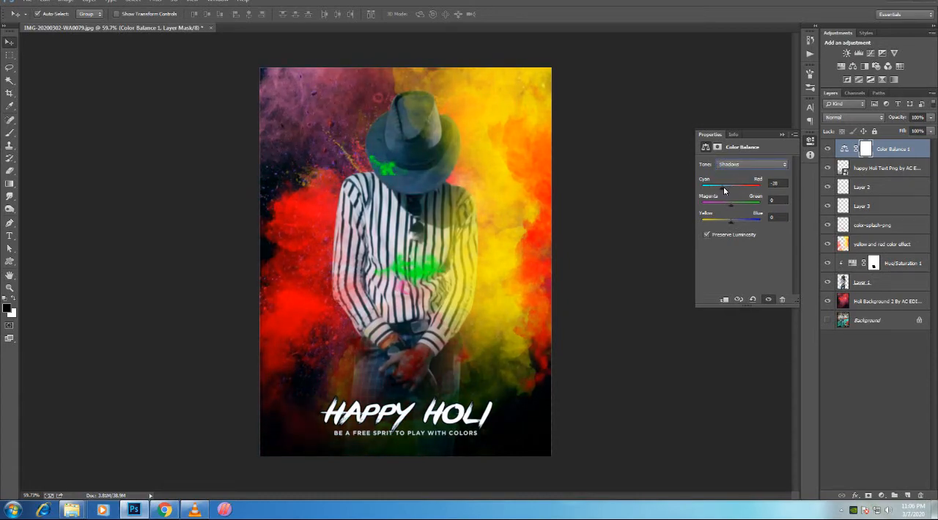
pyautogui.moveTo(729, 183); pyautogui.dragTo(731, 183)
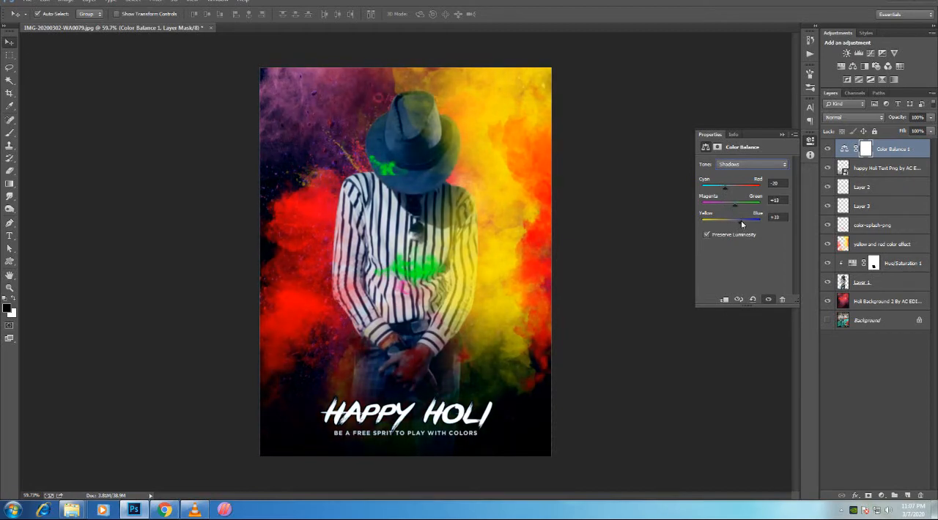
pyautogui.moveTo(734, 219); pyautogui.dragTo(725, 220)
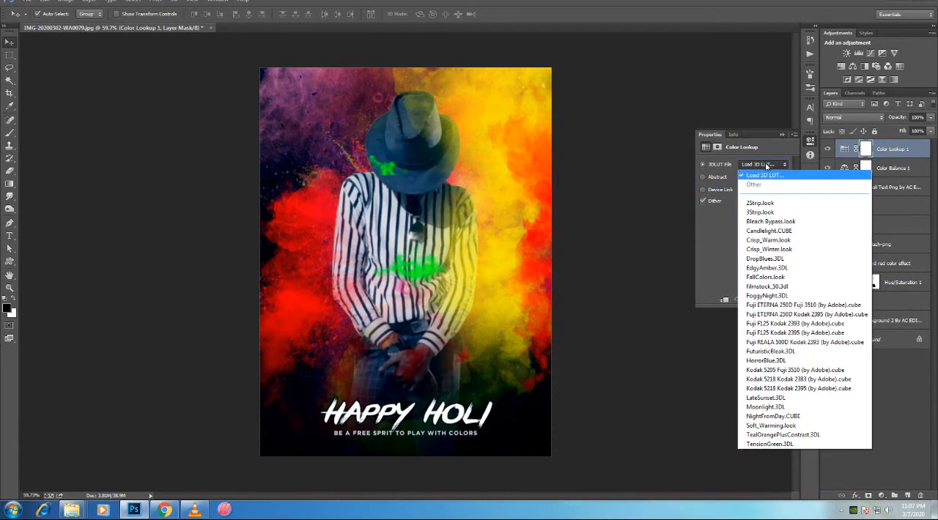
# - Preview Color Lookup 3DLUT presets from Bleach Bypass through TensionGreen on the poster
pyautogui.click(770, 222)
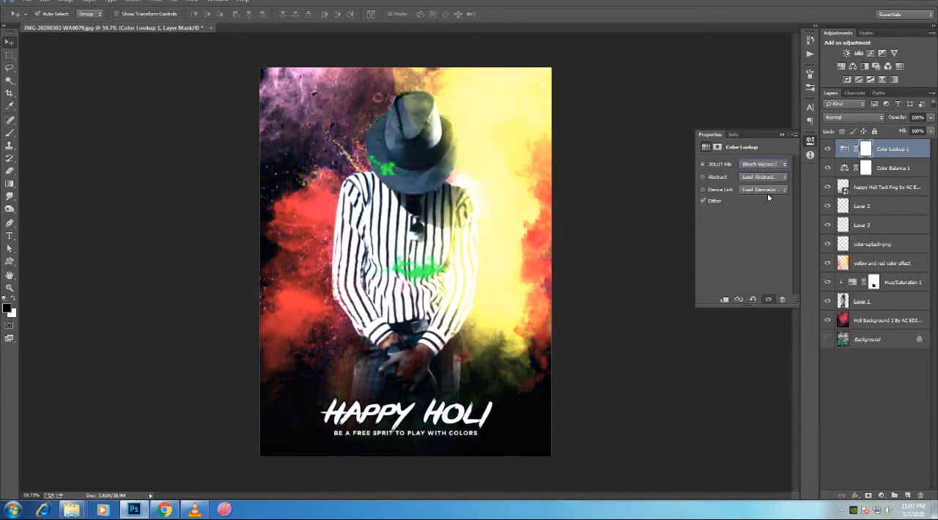
pyautogui.click(762, 164)
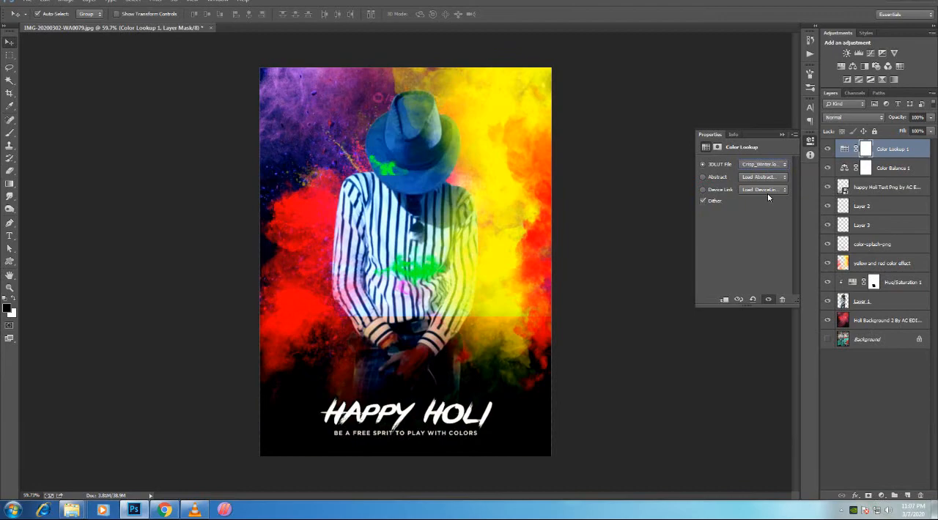
pyautogui.click(762, 163)
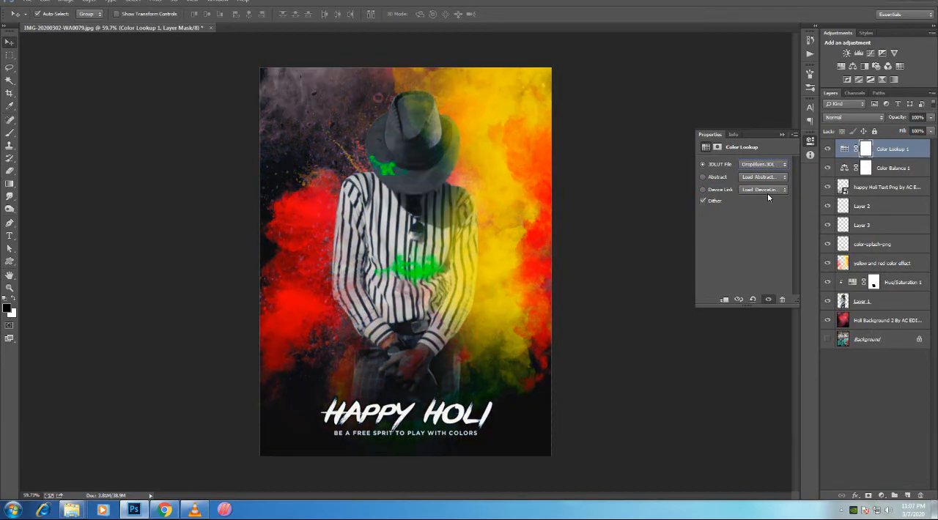
pyautogui.click(762, 163)
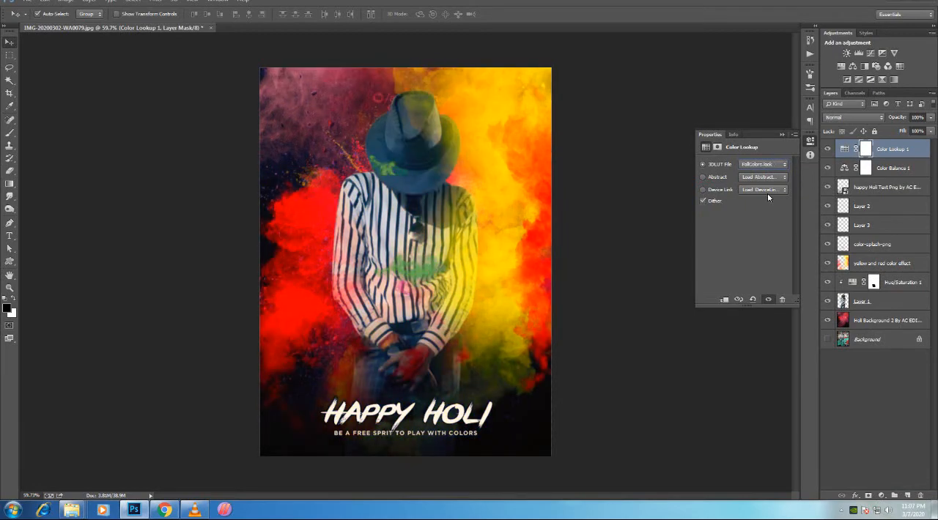
pyautogui.click(762, 163)
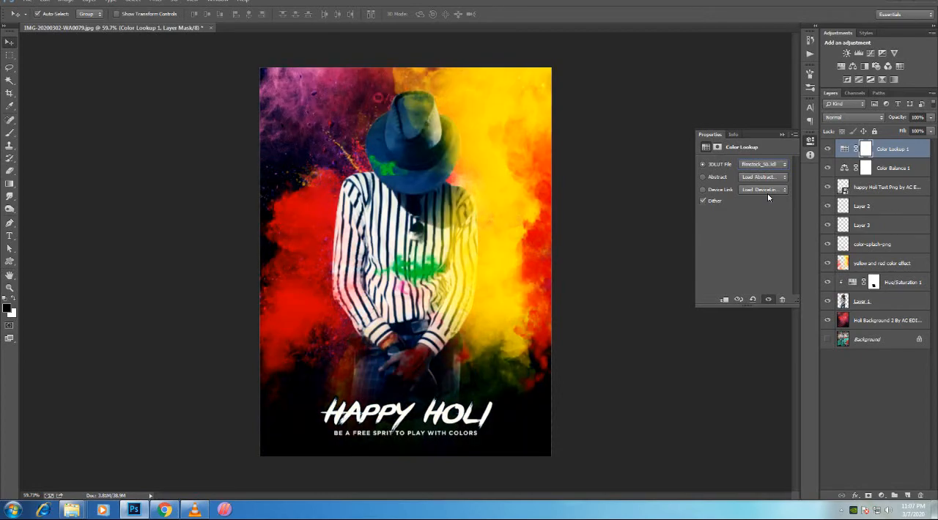
pyautogui.click(762, 163)
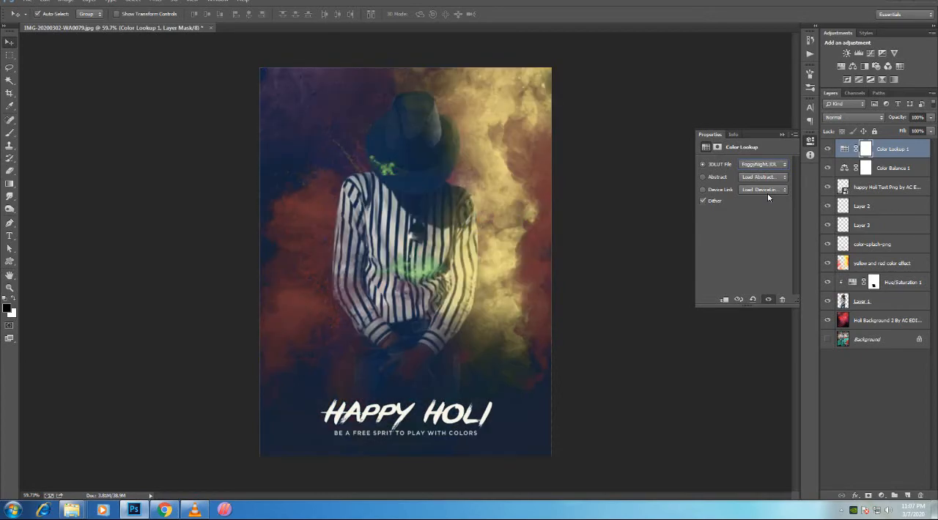
pyautogui.click(762, 163)
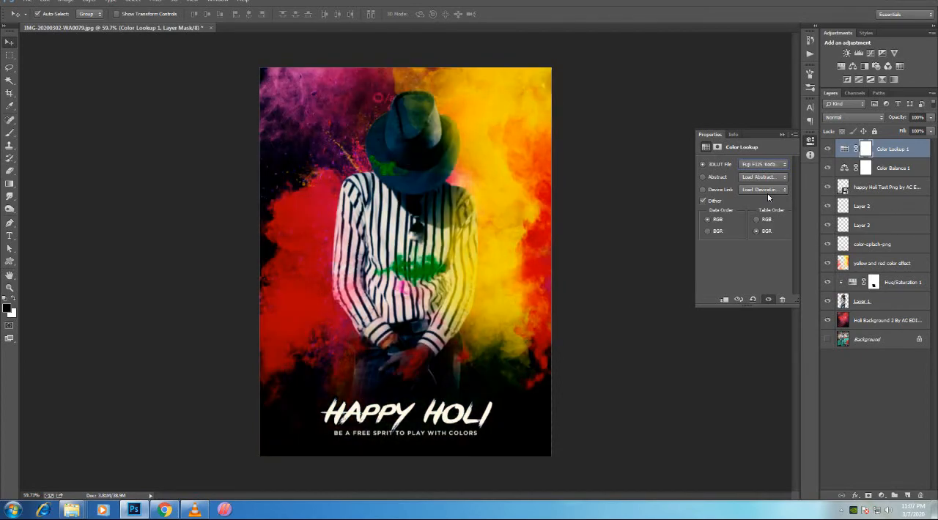
pyautogui.click(762, 163)
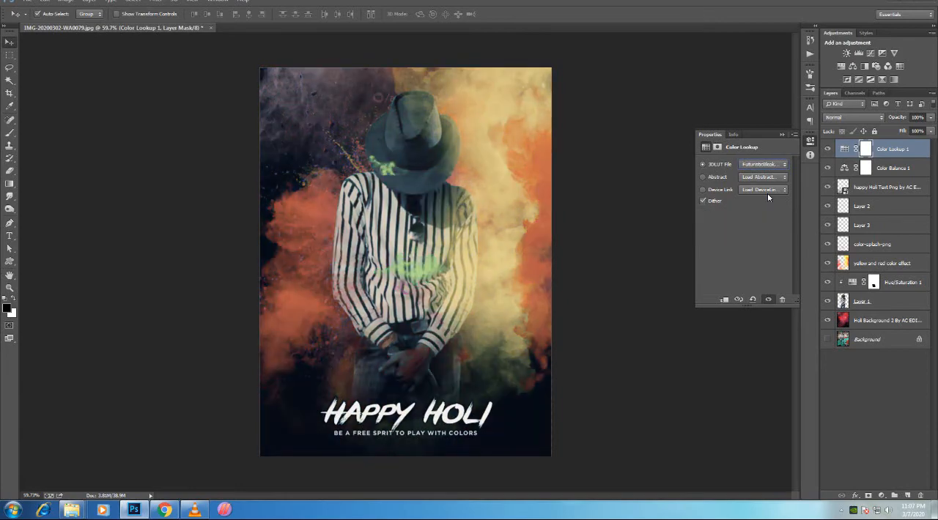
pyautogui.click(762, 163)
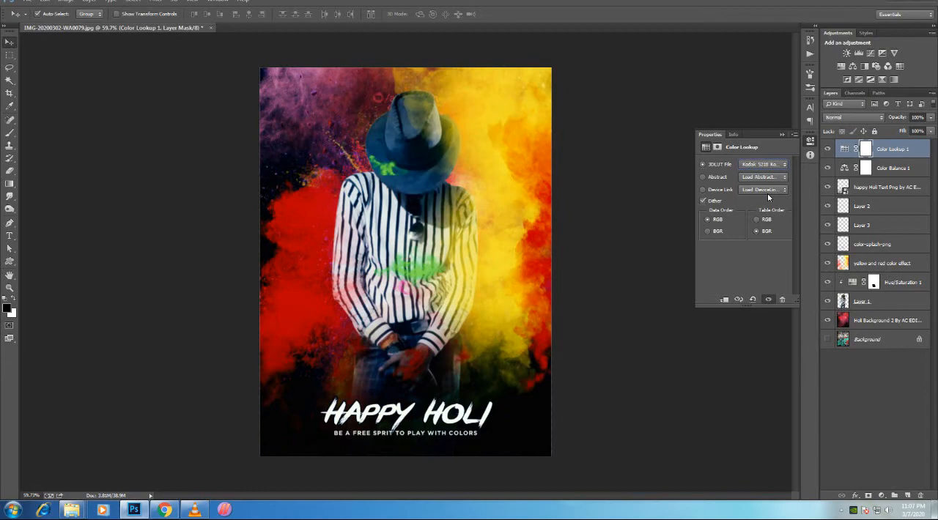
pyautogui.click(763, 164)
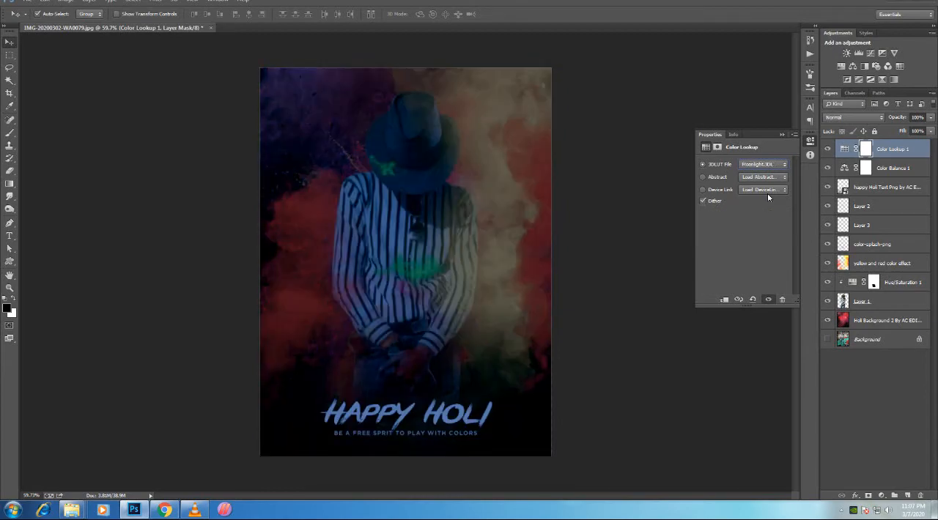
pyautogui.click(762, 163)
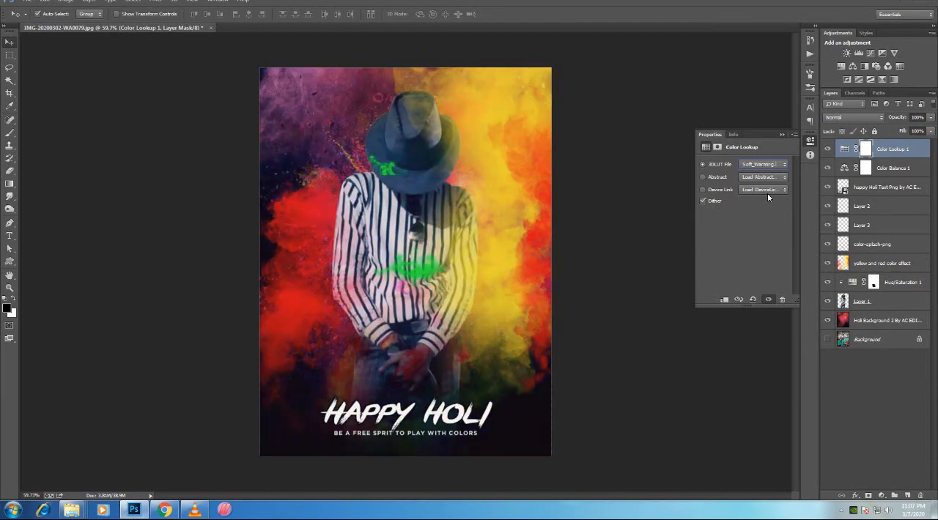
pyautogui.click(762, 164)
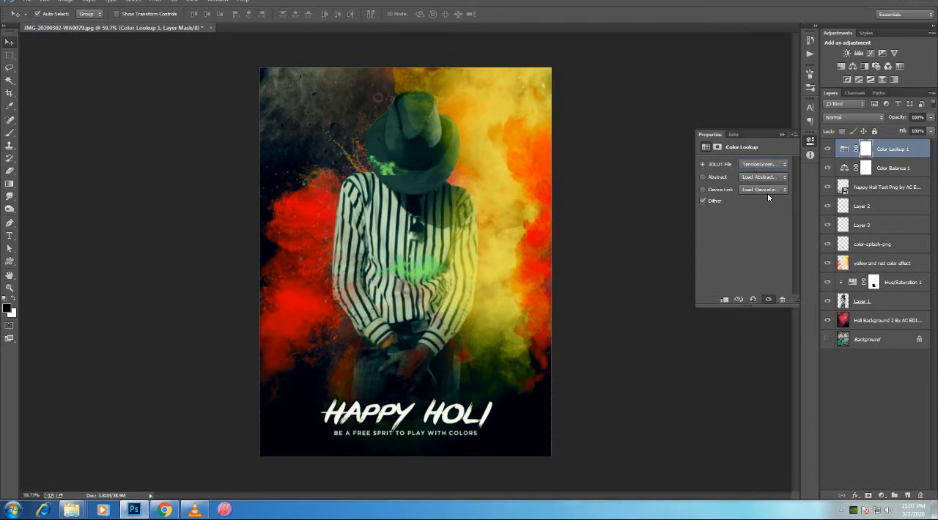
pyautogui.click(782, 134)
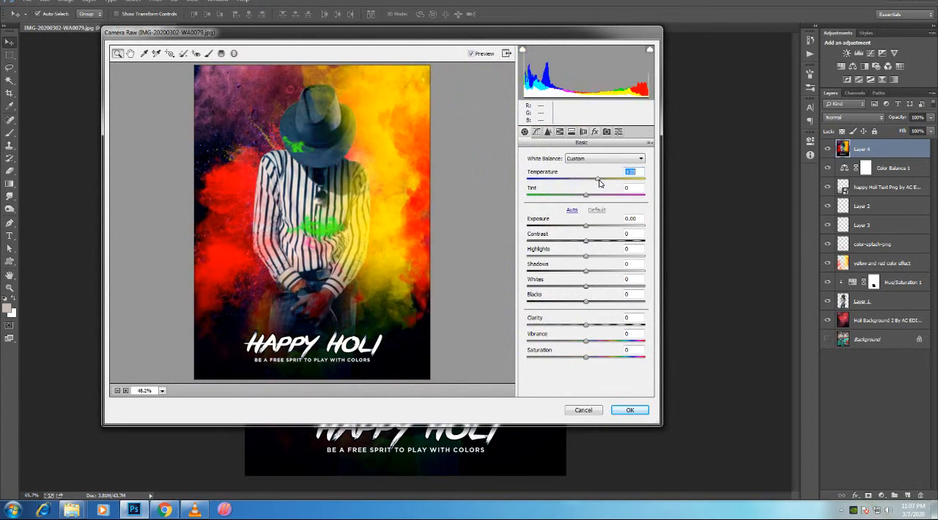
# - In Camera Raw, shift temperature warmer and tint toward green, then apply the adjustments
pyautogui.moveTo(599, 179); pyautogui.dragTo(593, 179)
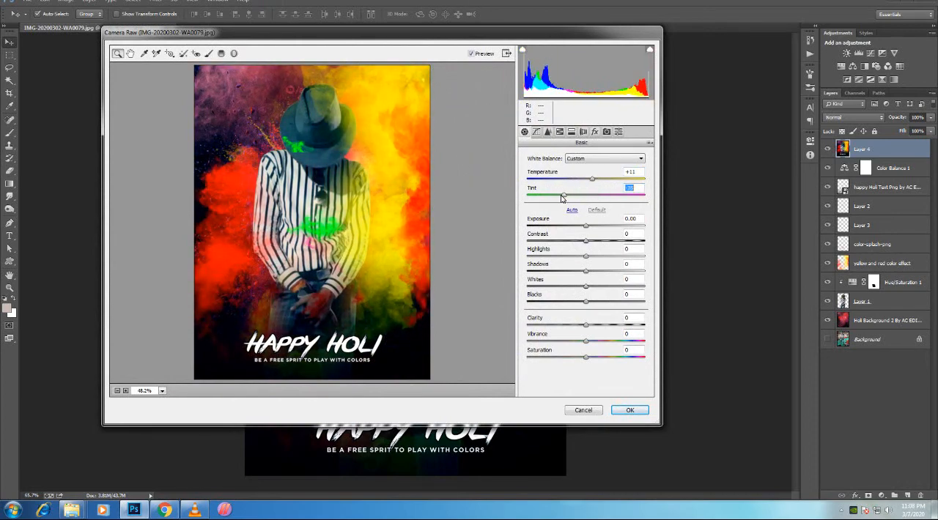
pyautogui.moveTo(563, 196); pyautogui.dragTo(583, 196)
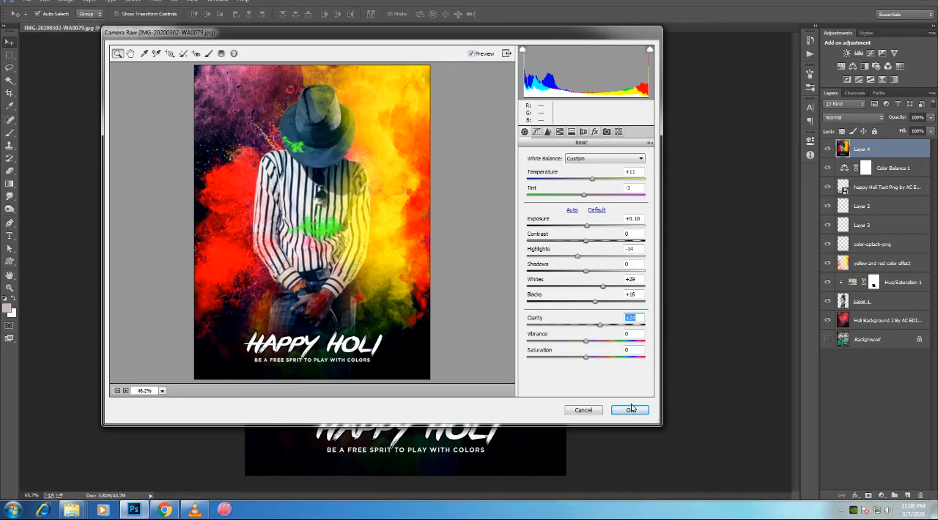
pyautogui.click(628, 410)
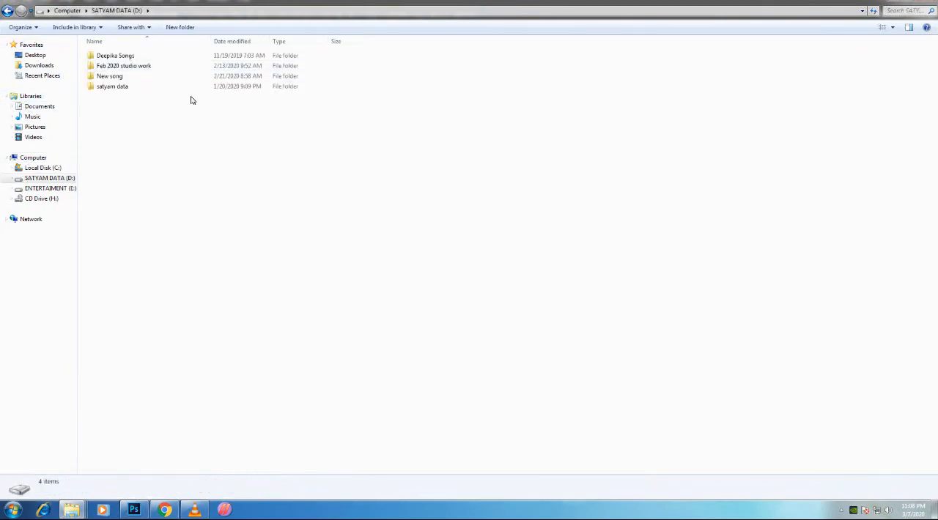
# - Open the poster images folder and drag LOGO.png into the Photoshop document
pyautogui.doubleClick(112, 85)
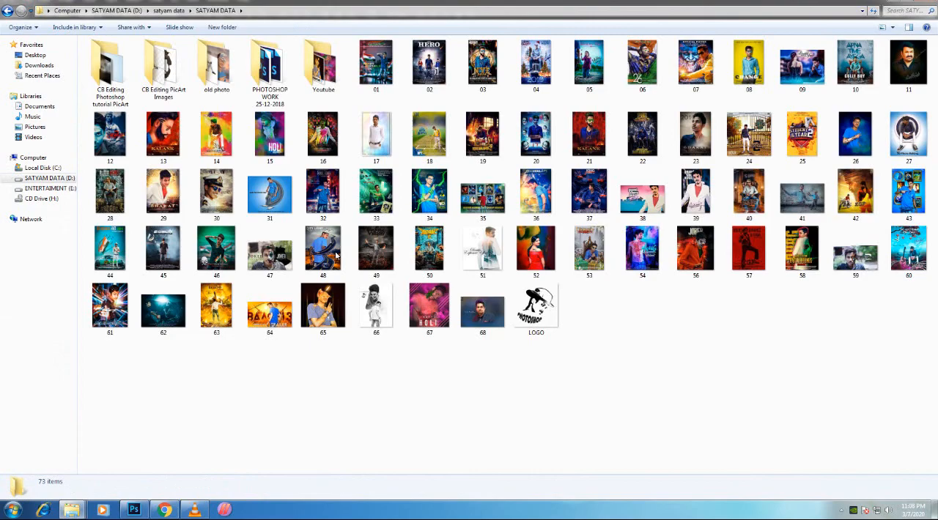
pyautogui.click(536, 307)
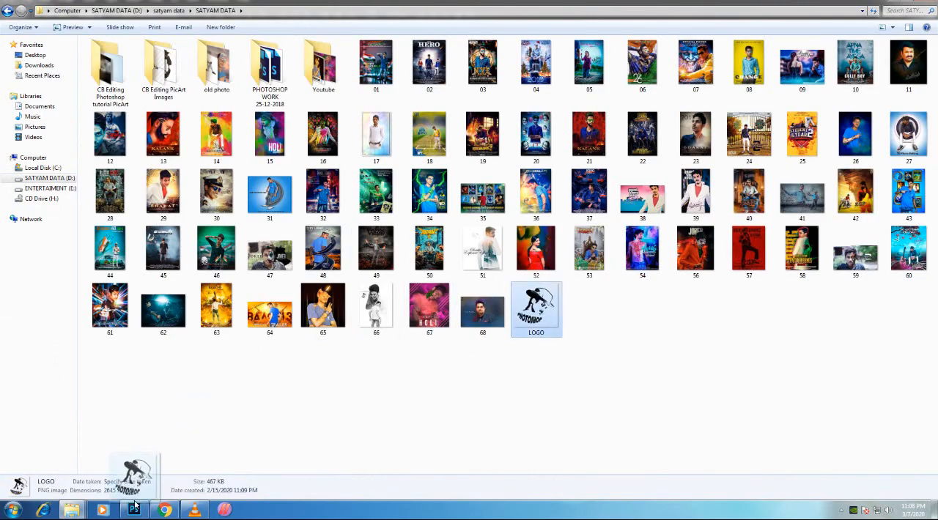
pyautogui.click(134, 509)
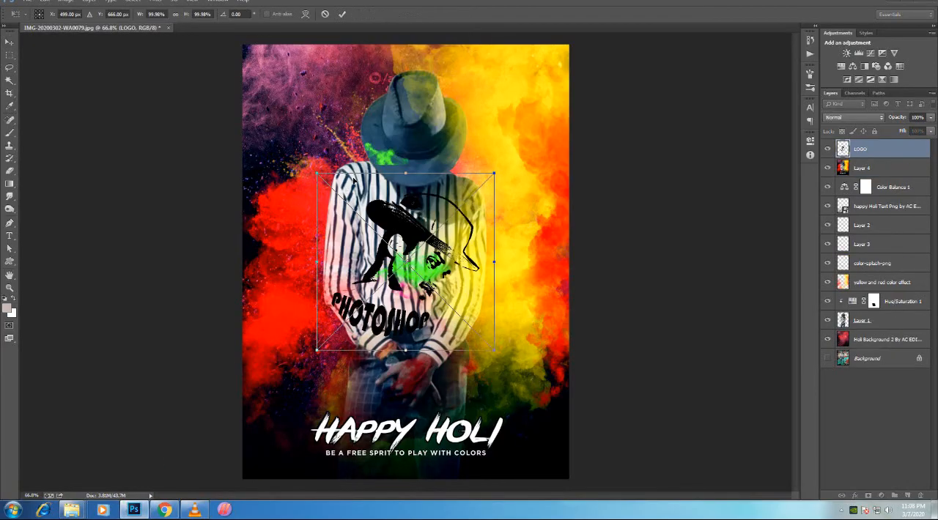